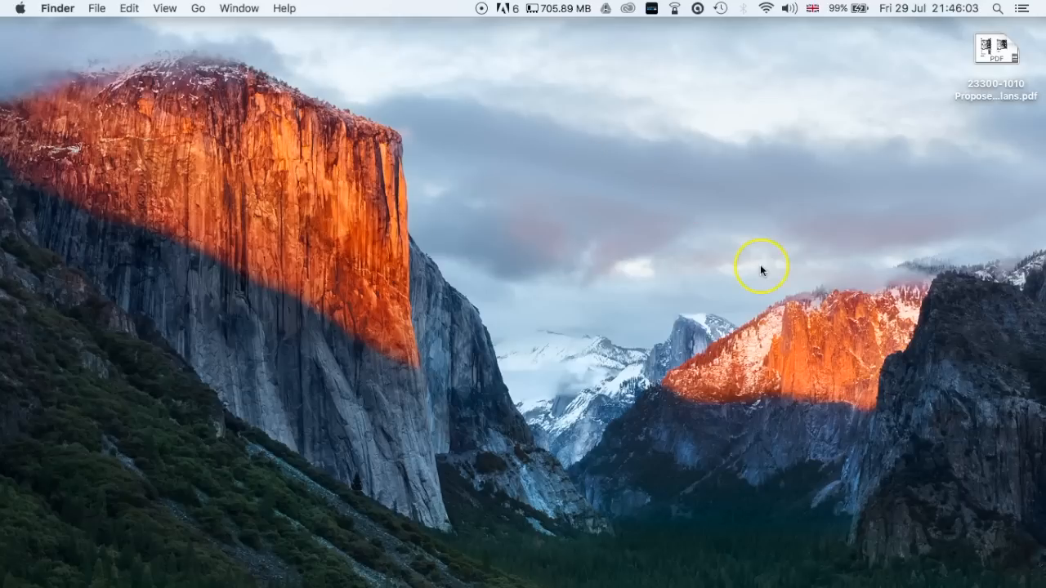
{"action": "mouse_move", "coordinate": [1005, 51]}
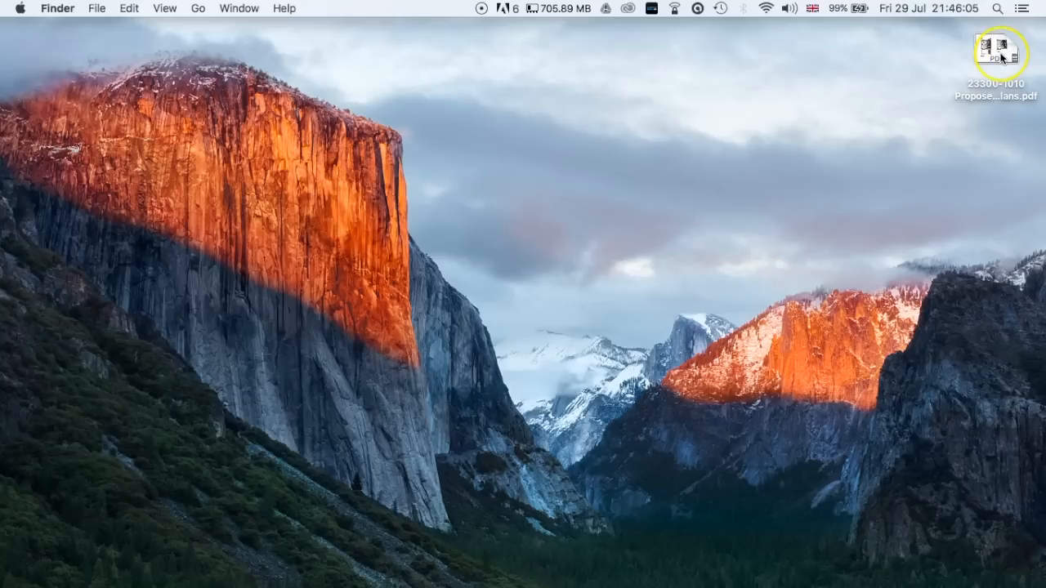
Open '23300-1010 Proposed Plans.pdf' from the desktop in Preview
{"action": "double_click", "coordinate": [994, 52]}
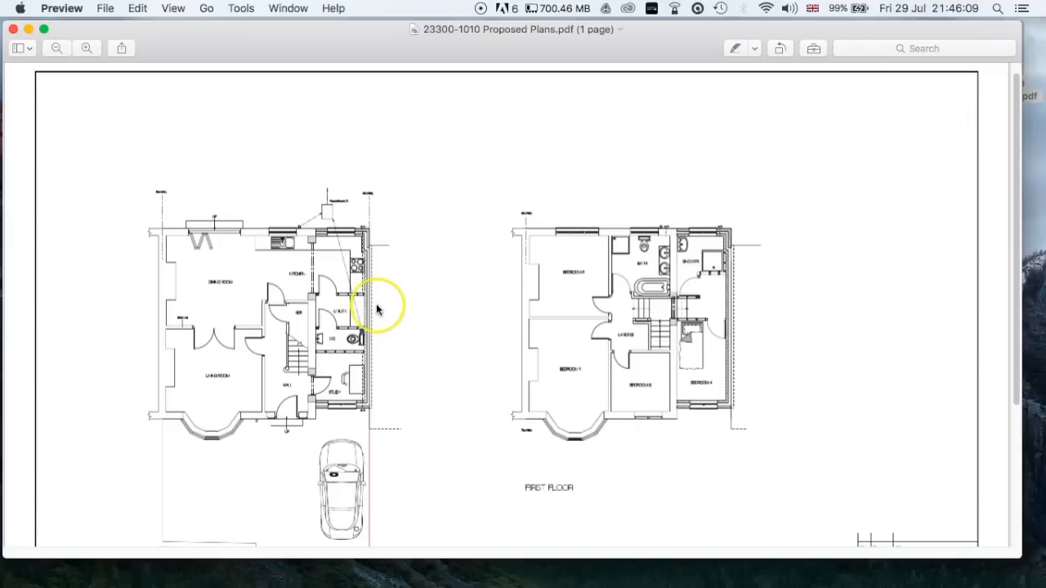
{"action": "mouse_move", "coordinate": [354, 274]}
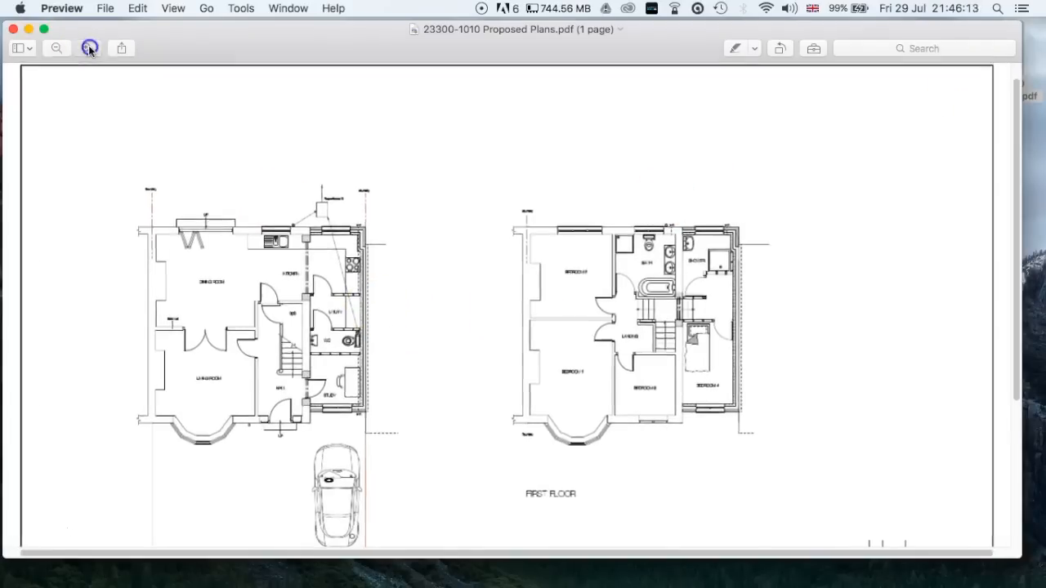
Zoom into the plans and pan to the ground-floor Living Room, Hall, Study and WC
{"action": "left_click", "coordinate": [88, 47]}
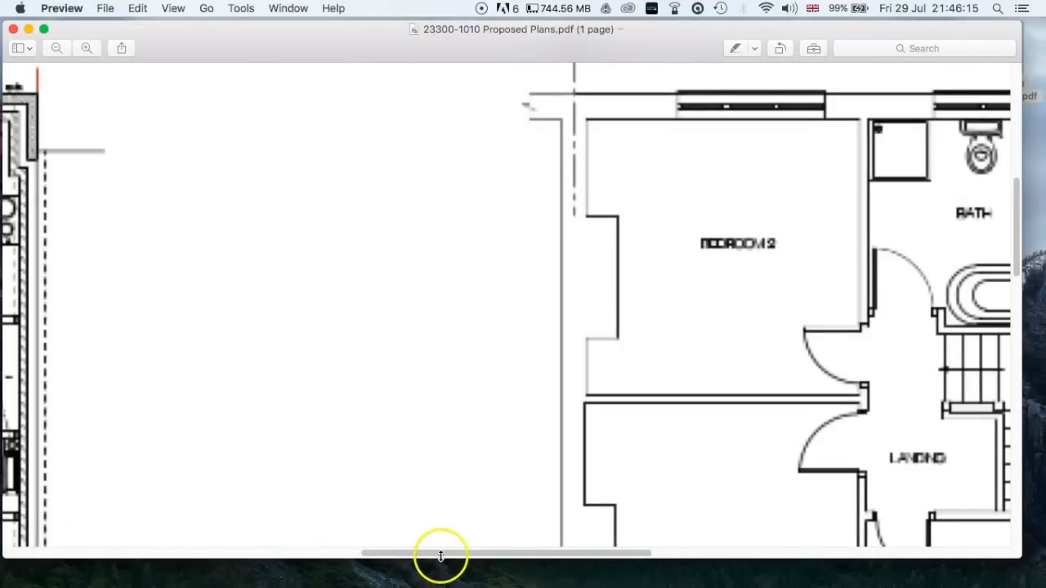
{"action": "left_click_drag", "start_coordinate": [441, 555], "coordinate": [256, 555]}
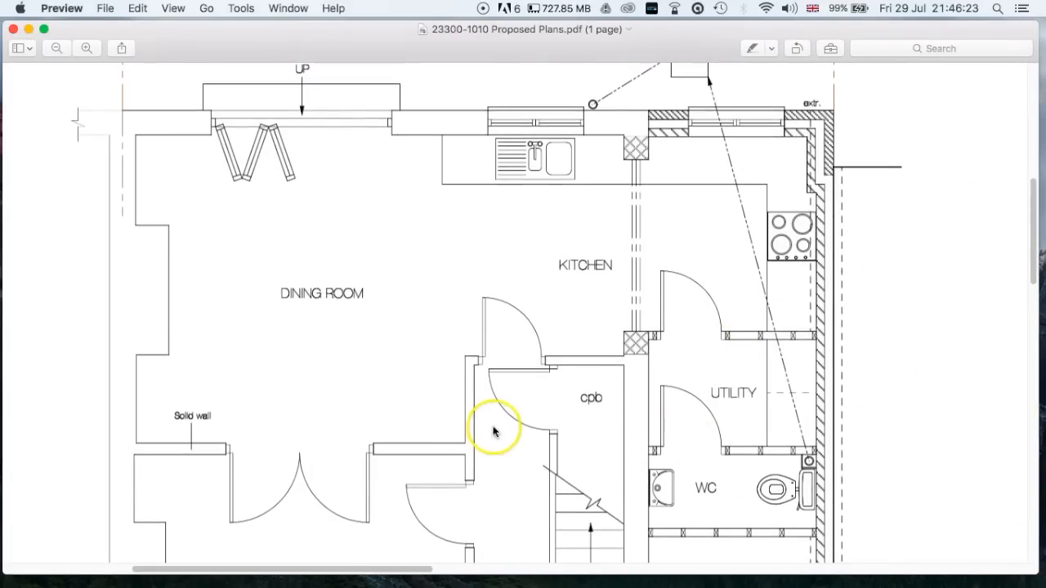
{"action": "scroll", "scroll_direction": "down", "scroll_amount": 3}
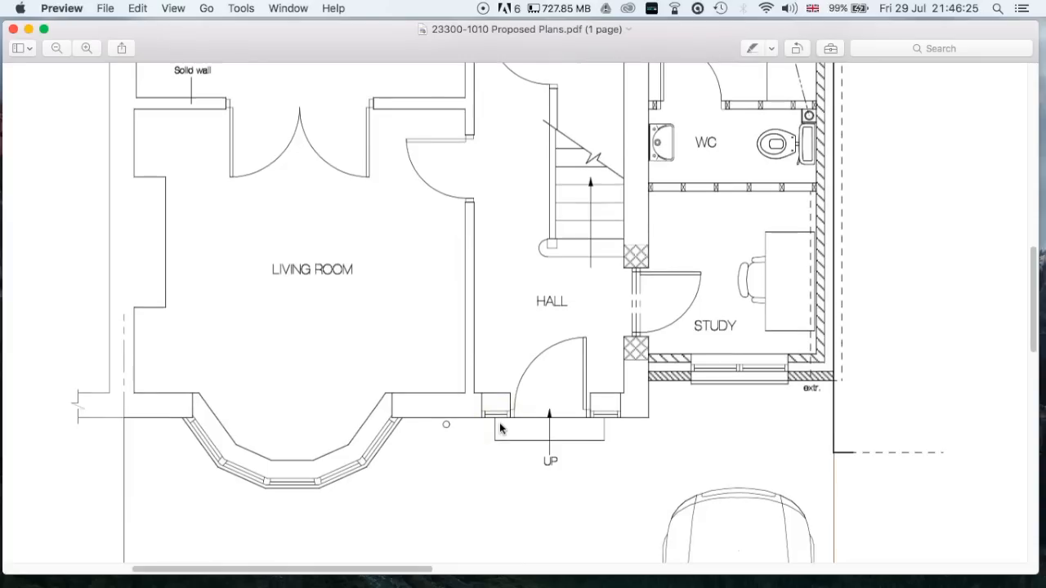
{"action": "mouse_move", "coordinate": [500, 371]}
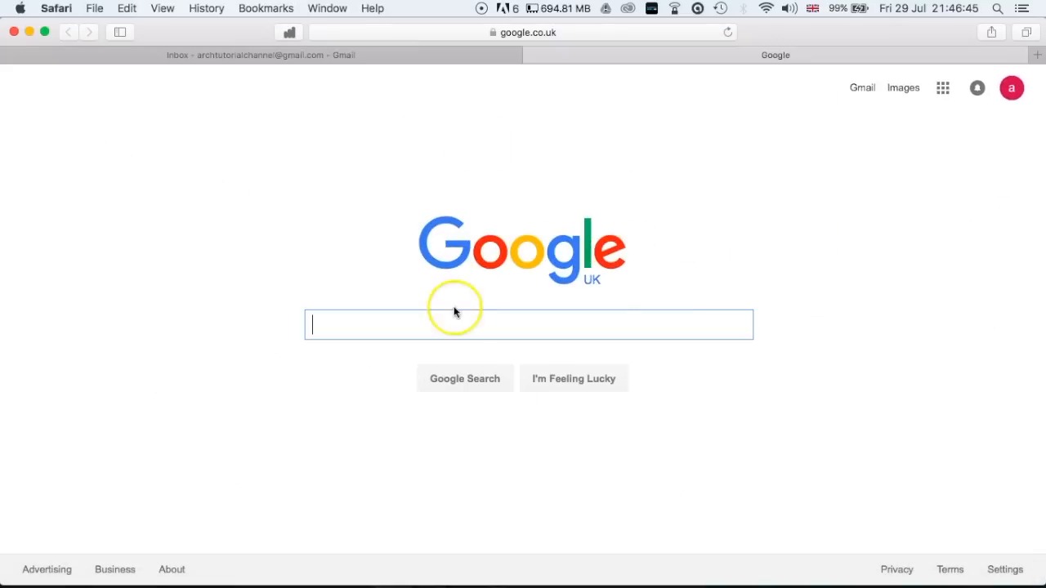
Search Google for 'cadsofttools pdf to dwg' and open the CadSoftTools converter result
{"action": "type", "text": "cadsofttools pdf to dwg"}
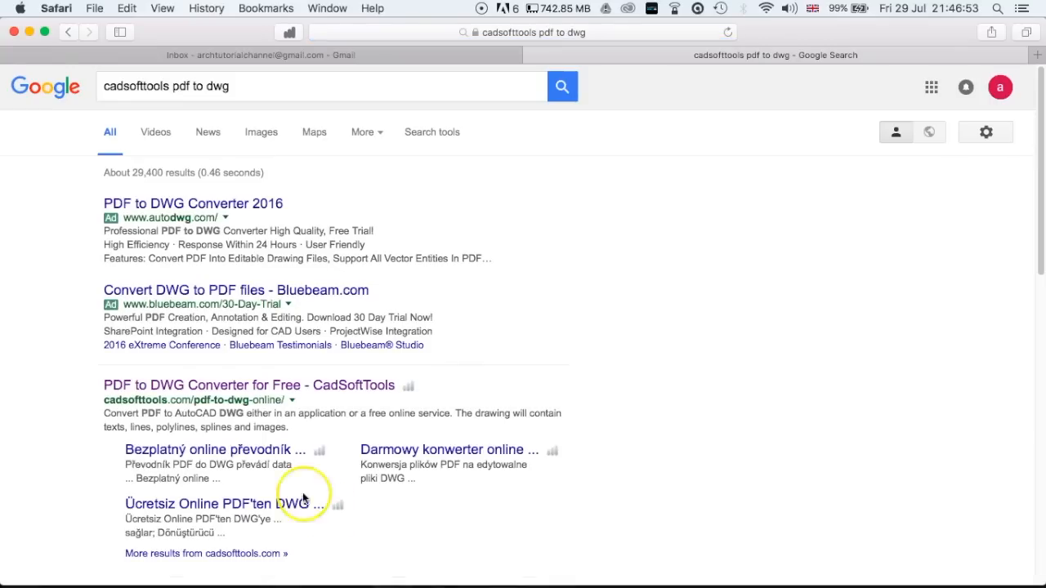
{"action": "mouse_move", "coordinate": [233, 401]}
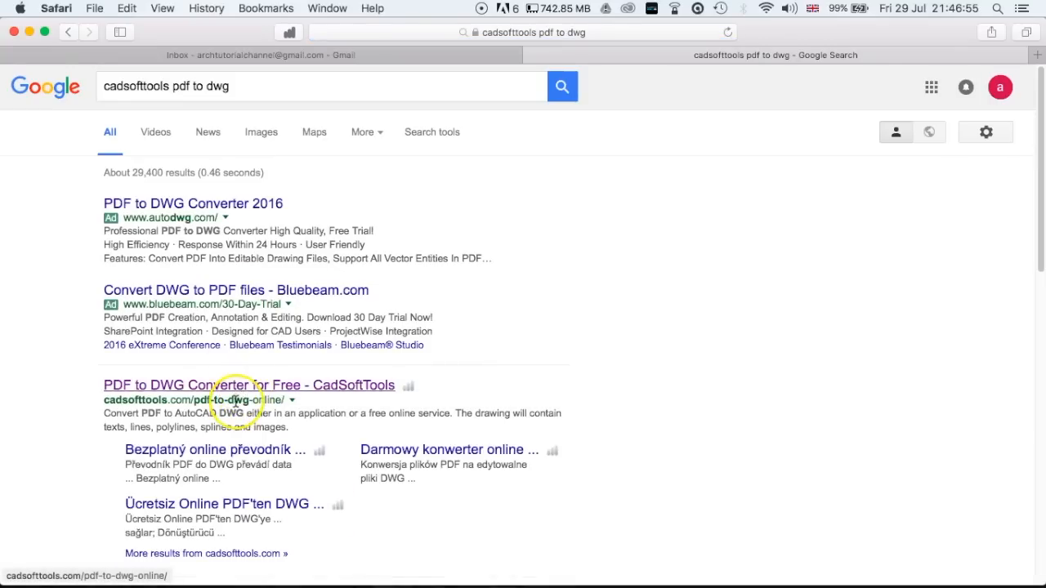
{"action": "left_click", "coordinate": [248, 385]}
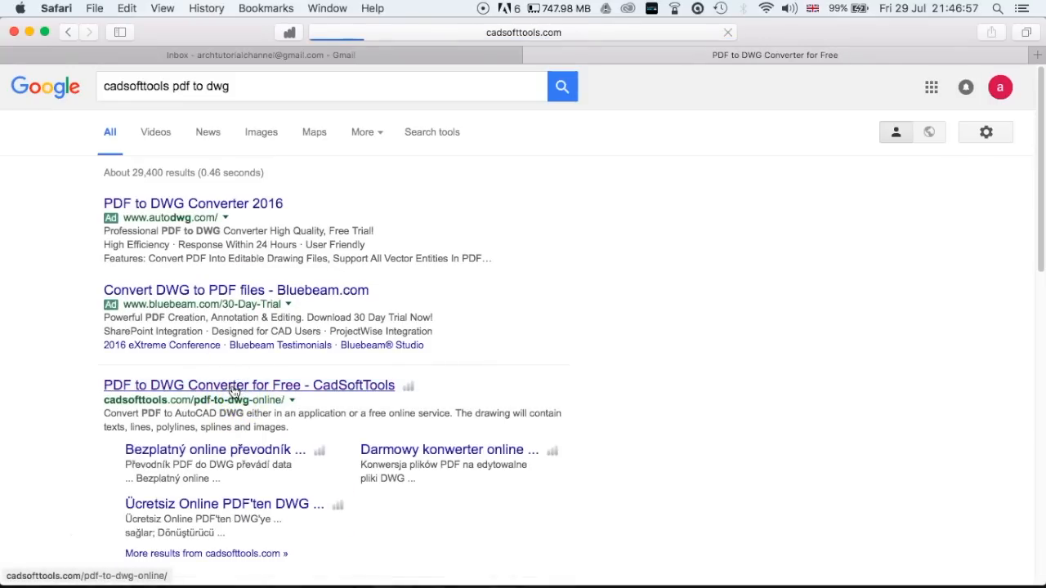
Attach '23300-1010 Proposed Plans.pdf' from the Desktop as the file to convert
{"action": "left_click", "coordinate": [235, 385]}
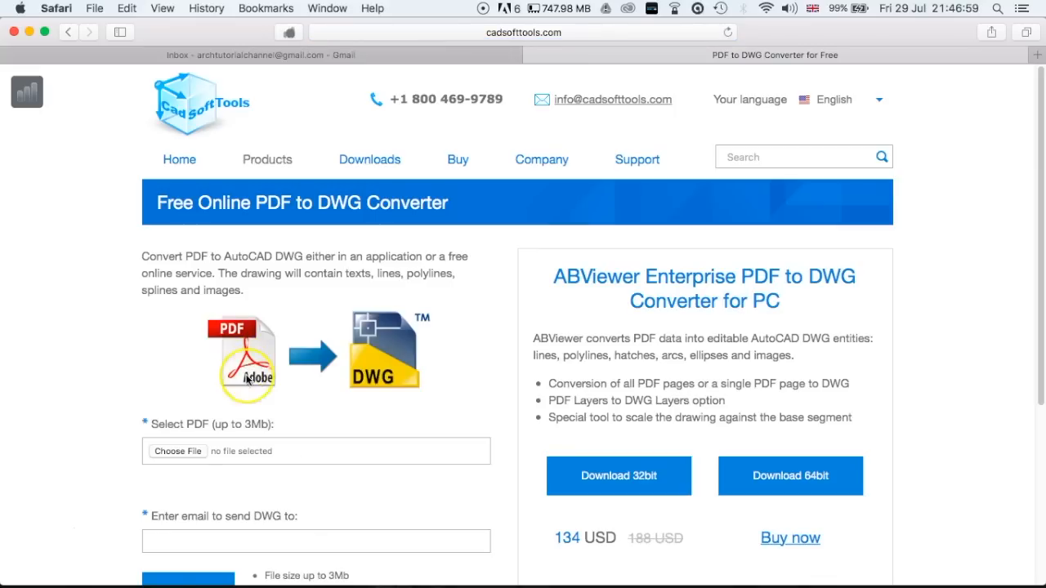
{"action": "scroll", "scroll_direction": "down", "scroll_amount": 3}
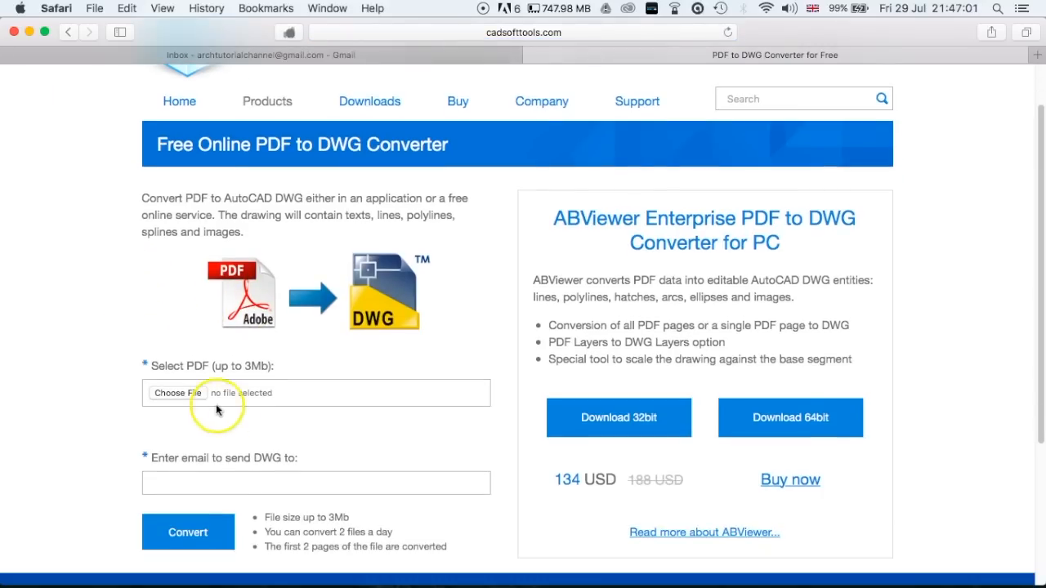
{"action": "mouse_move", "coordinate": [241, 367]}
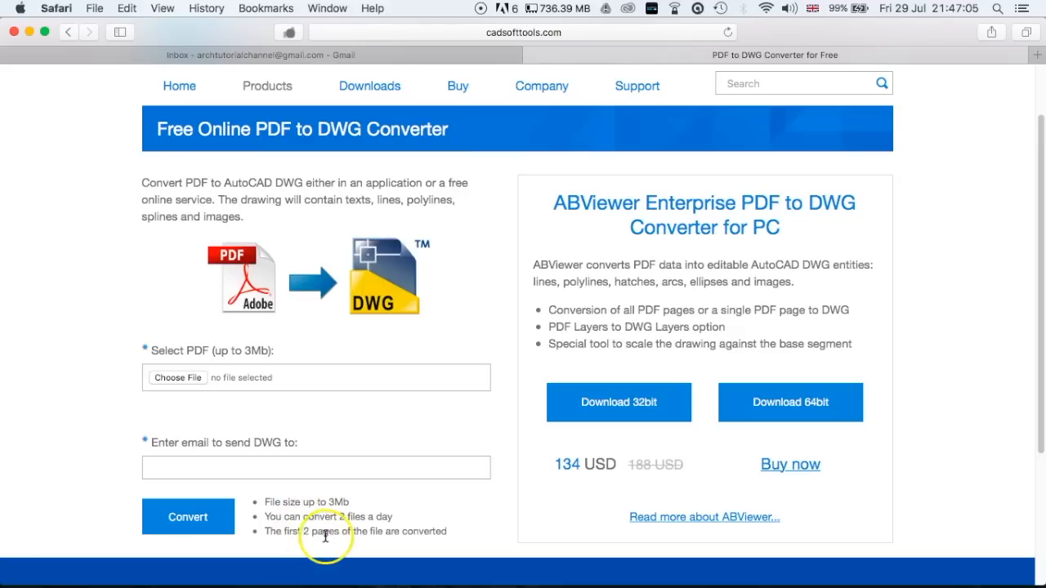
{"action": "mouse_move", "coordinate": [321, 546]}
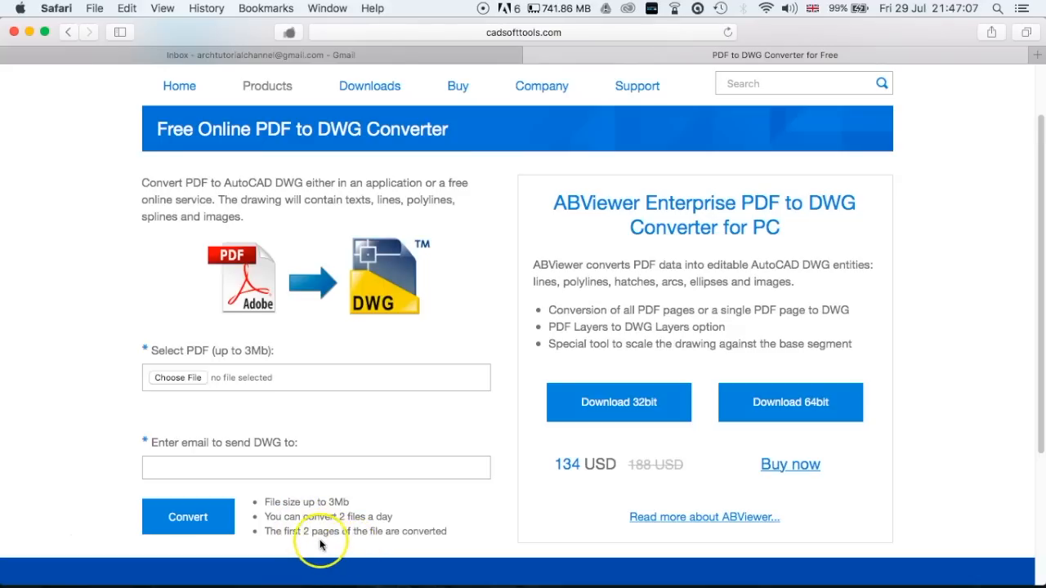
{"action": "mouse_move", "coordinate": [313, 535]}
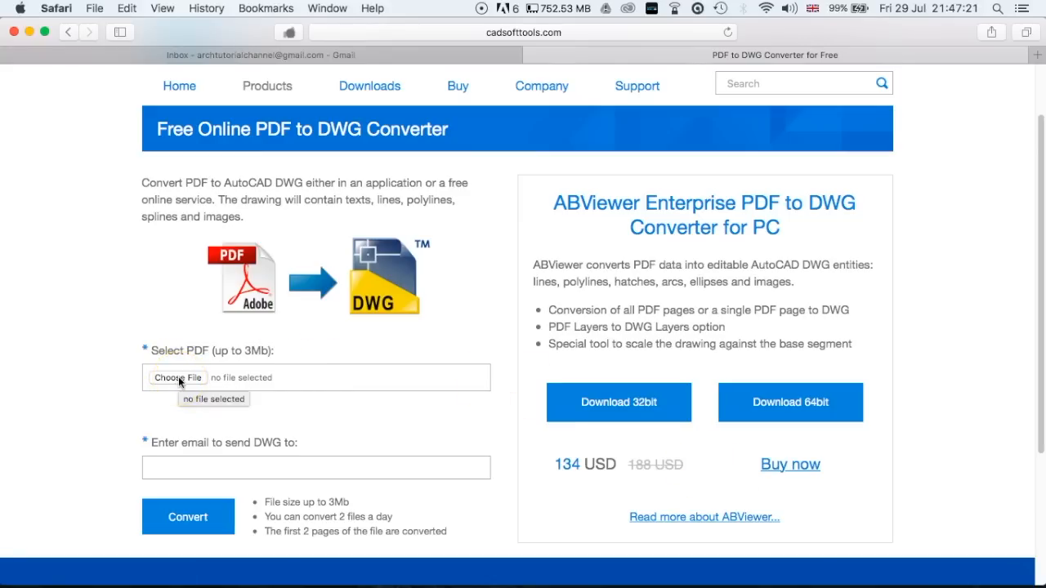
{"action": "left_click", "coordinate": [177, 378]}
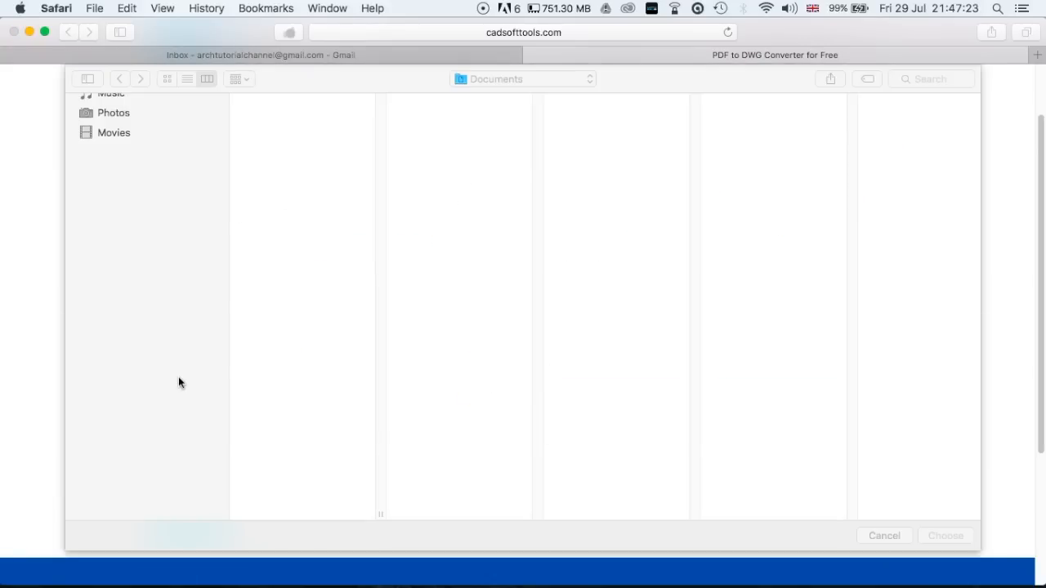
{"action": "left_click", "coordinate": [116, 161]}
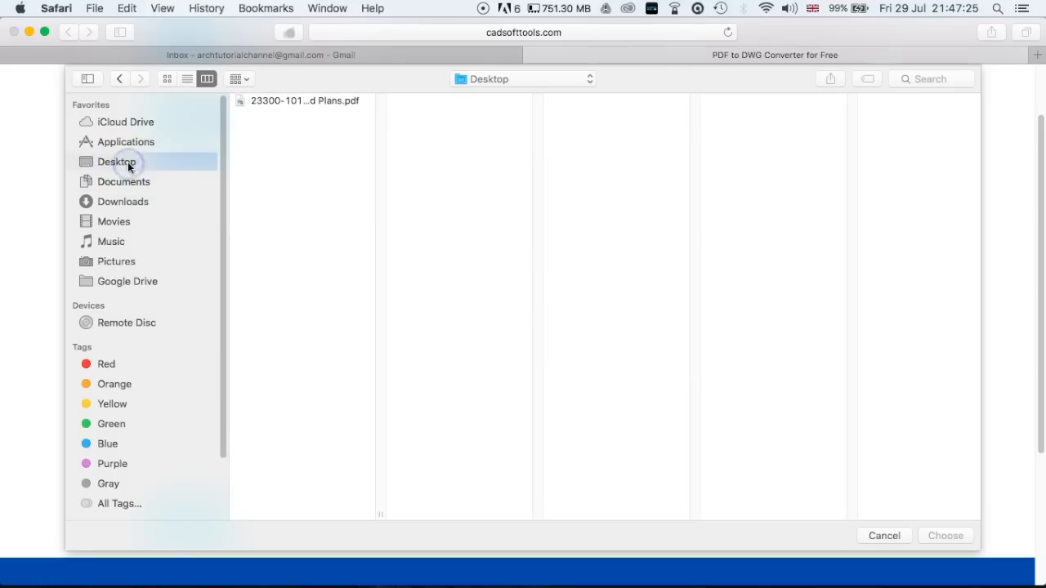
{"action": "left_click", "coordinate": [305, 100]}
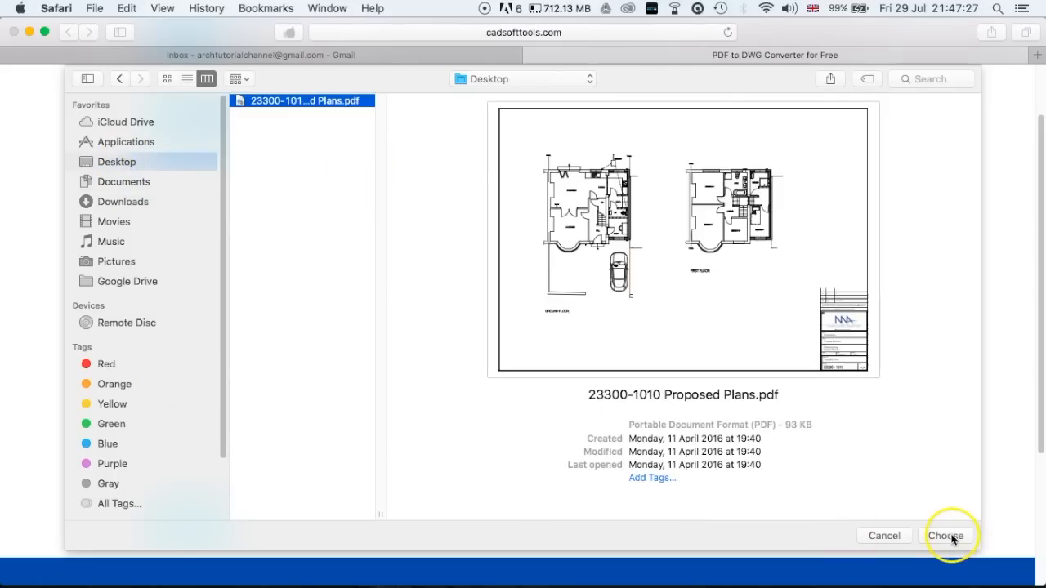
{"action": "left_click", "coordinate": [949, 535]}
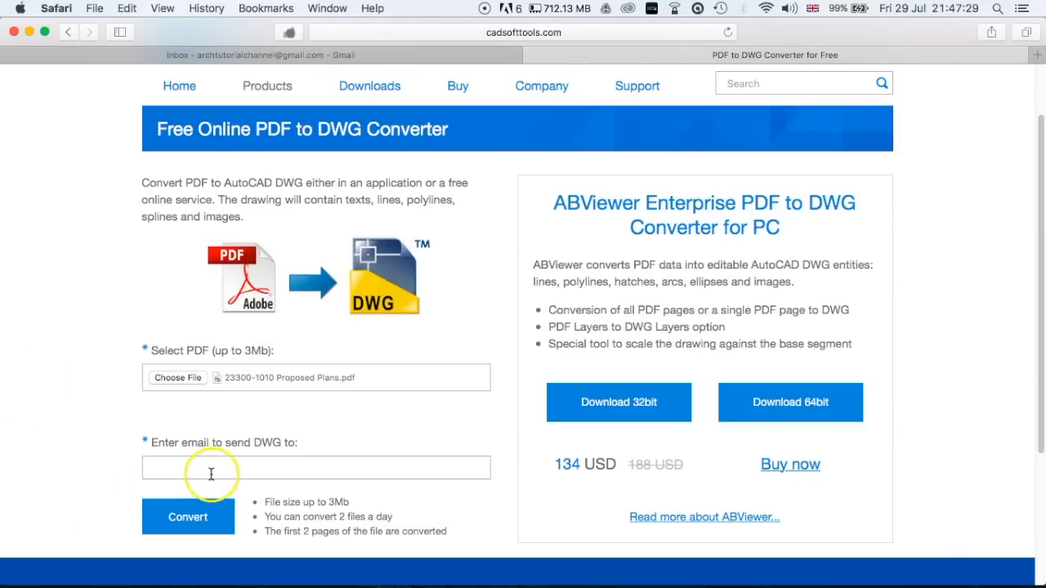
{"action": "left_click", "coordinate": [210, 467]}
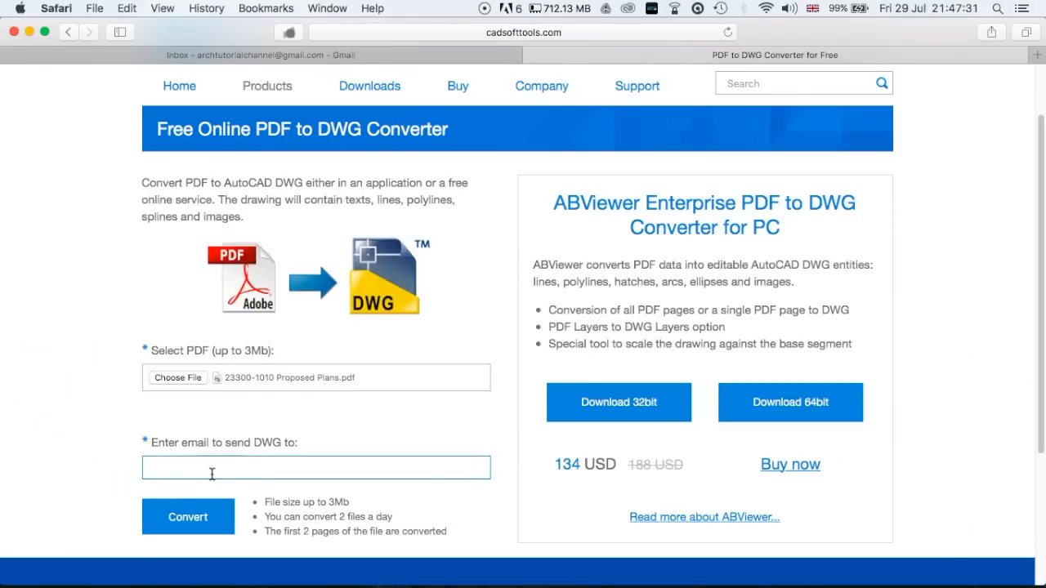
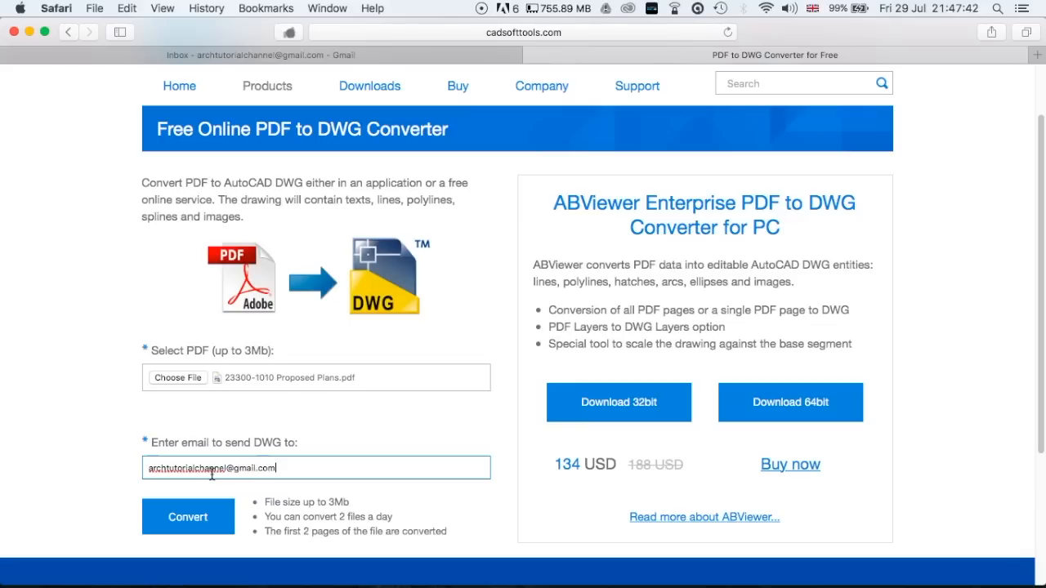
{"action": "left_click", "coordinate": [188, 517]}
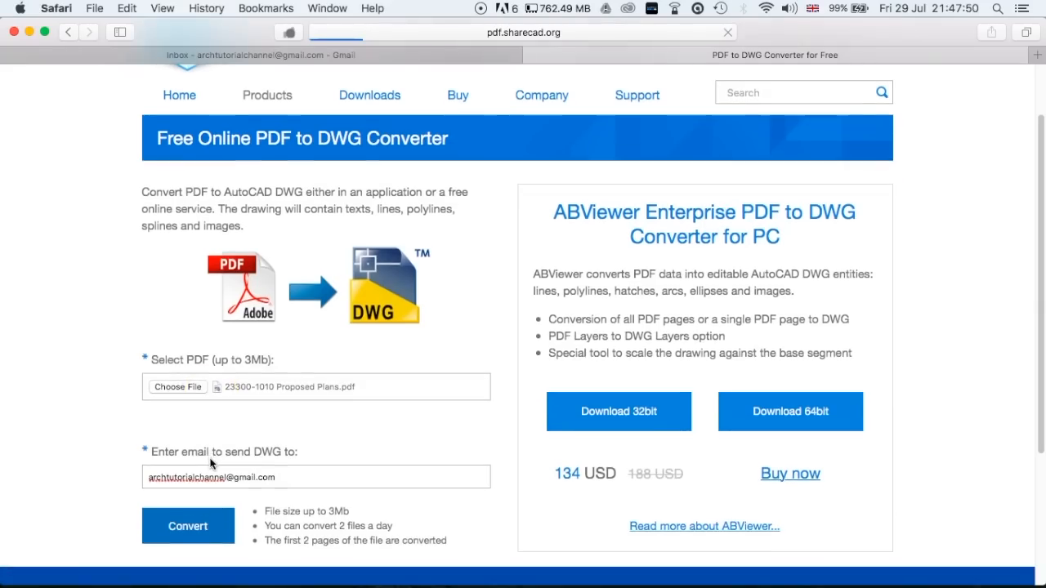
Scroll down to the confirmation that the DWG was sent by e-mail
{"action": "scroll", "scroll_direction": "down", "scroll_amount": 3}
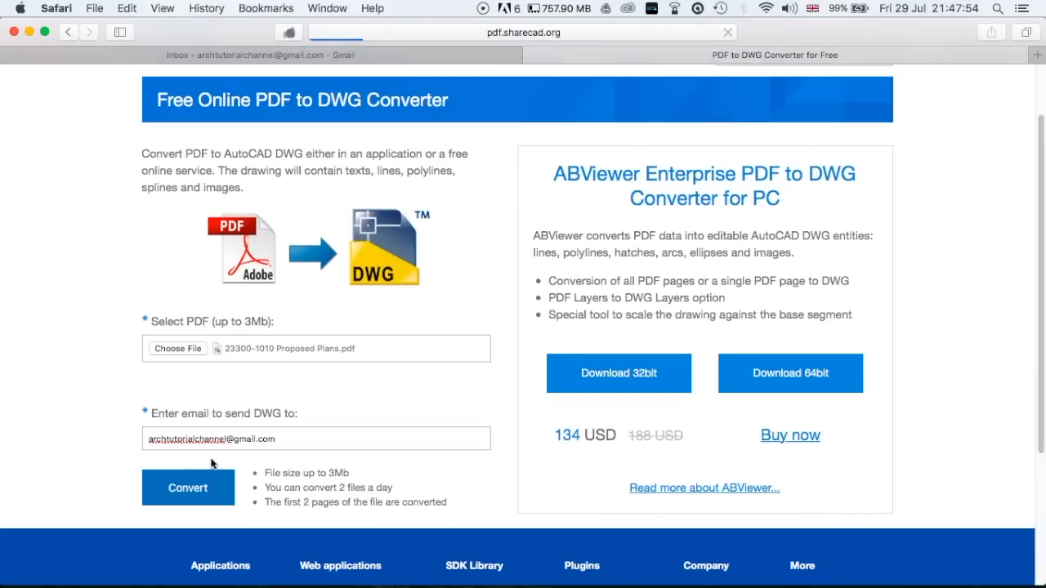
{"action": "left_click", "coordinate": [188, 488]}
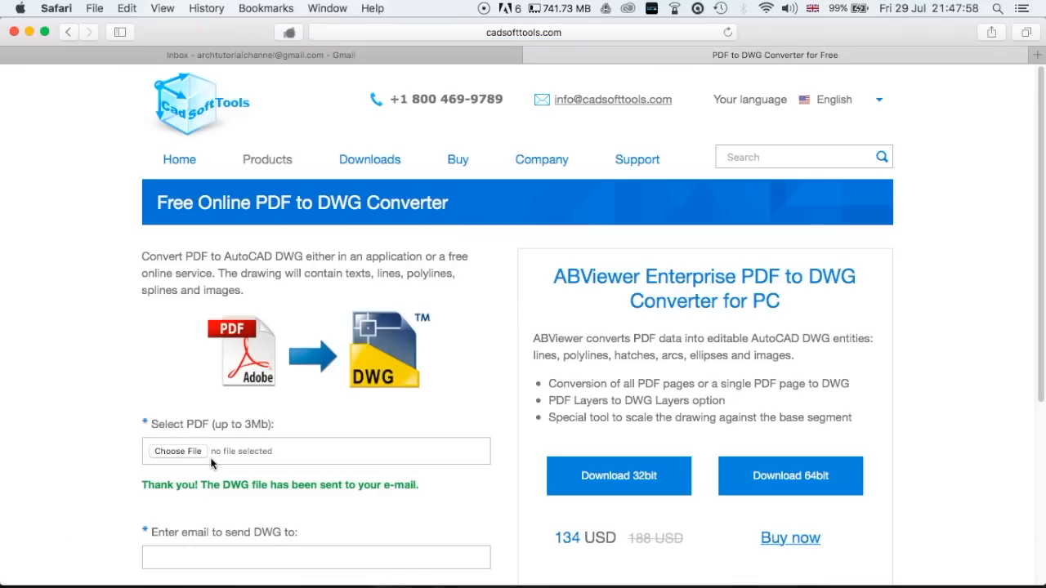
{"action": "scroll", "scroll_direction": "down", "scroll_amount": 3}
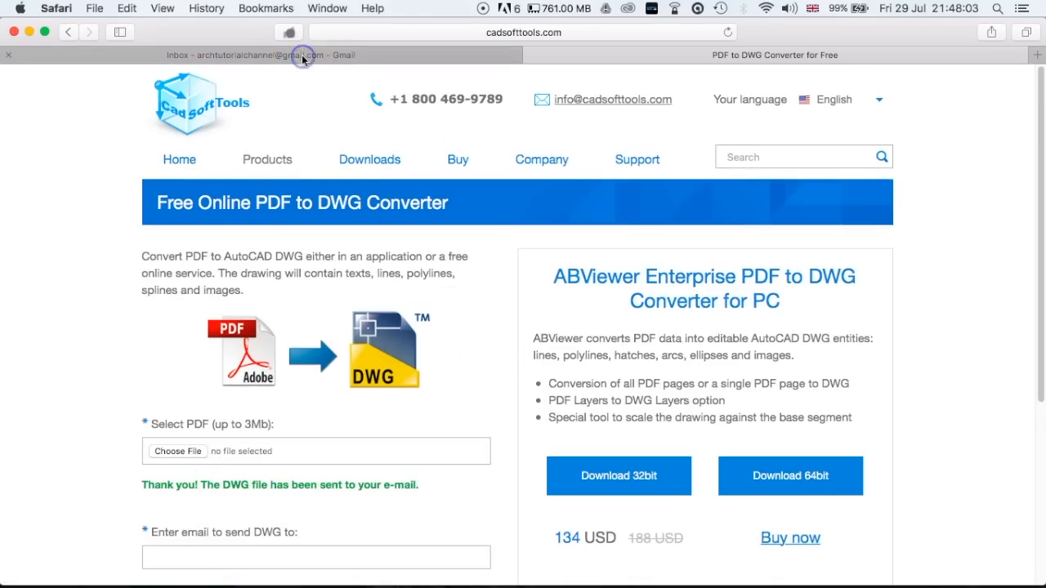
In Gmail, follow the conversion e-mail's DWG download link
{"action": "left_click", "coordinate": [270, 55]}
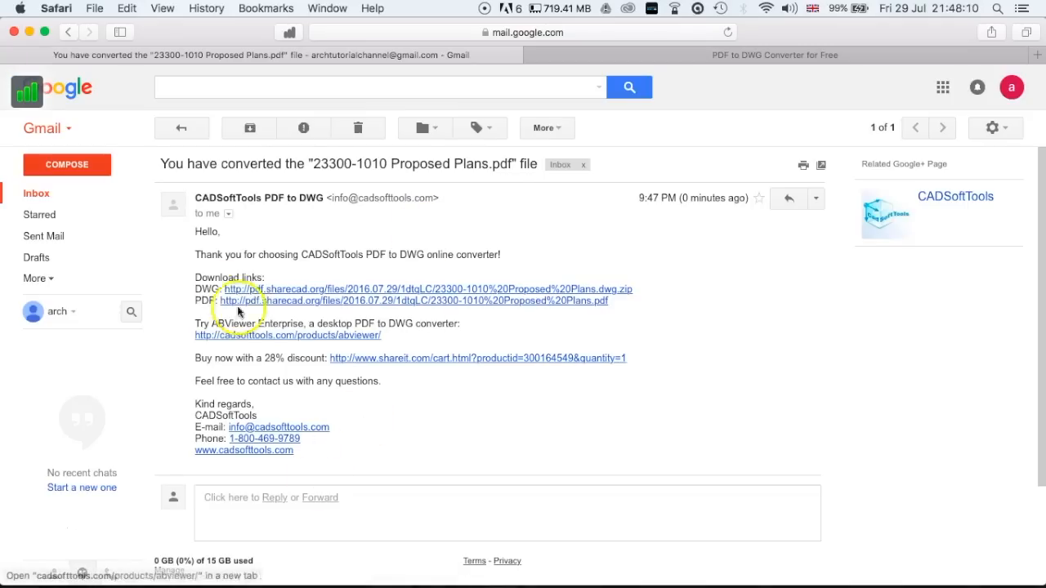
{"action": "mouse_move", "coordinate": [264, 292]}
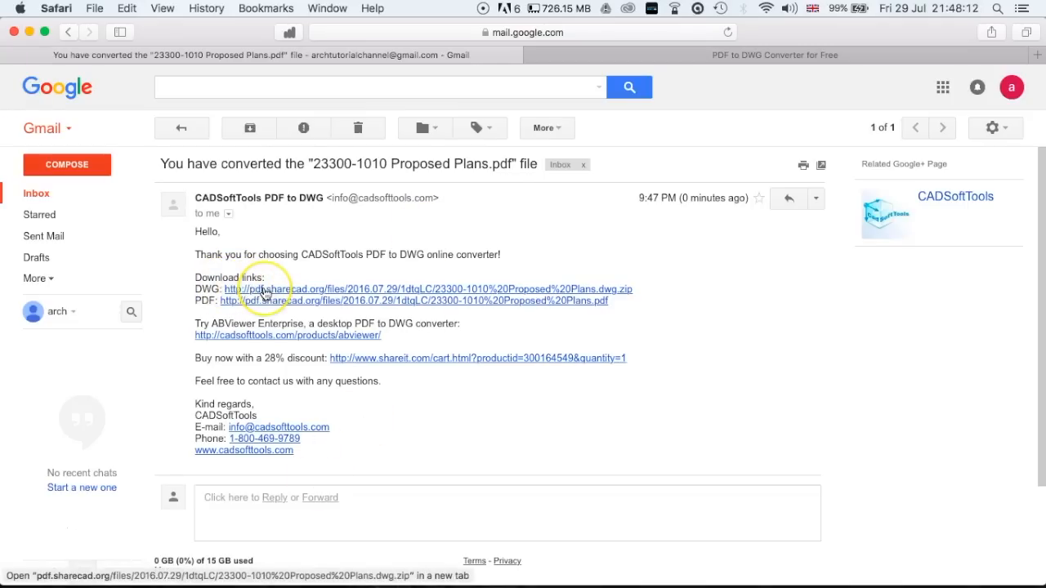
{"action": "left_click", "coordinate": [261, 288]}
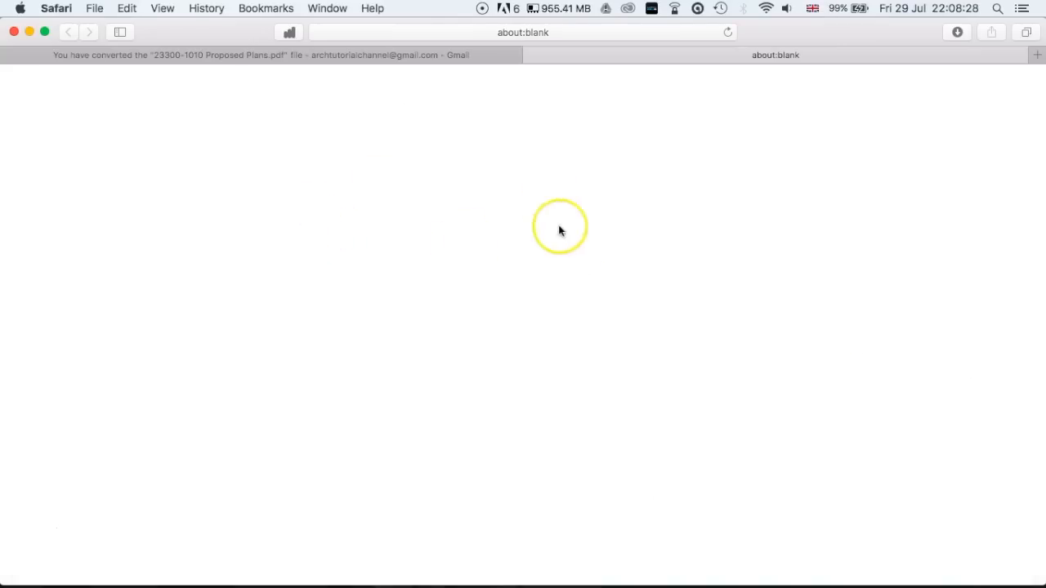
Go to cadsofttools.com and choose ShareCAD from the Products menu
{"action": "left_click", "coordinate": [515, 32]}
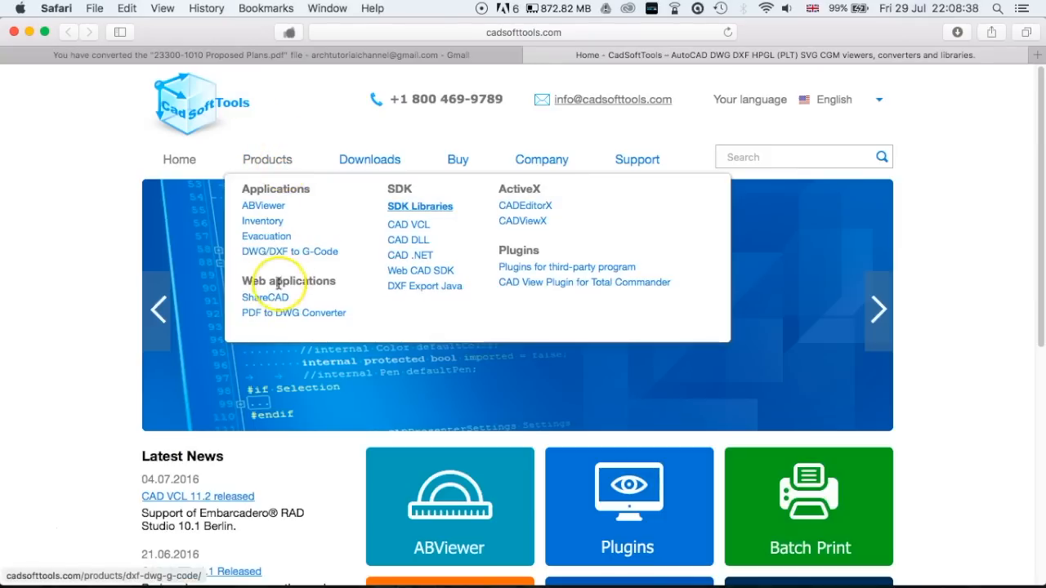
{"action": "left_click", "coordinate": [265, 297]}
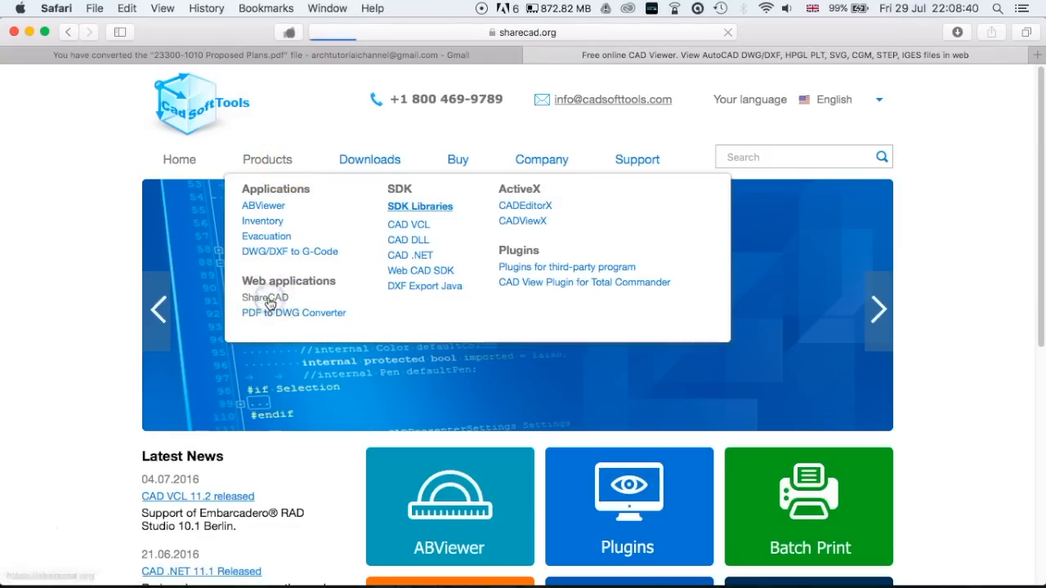
{"action": "left_click", "coordinate": [264, 297]}
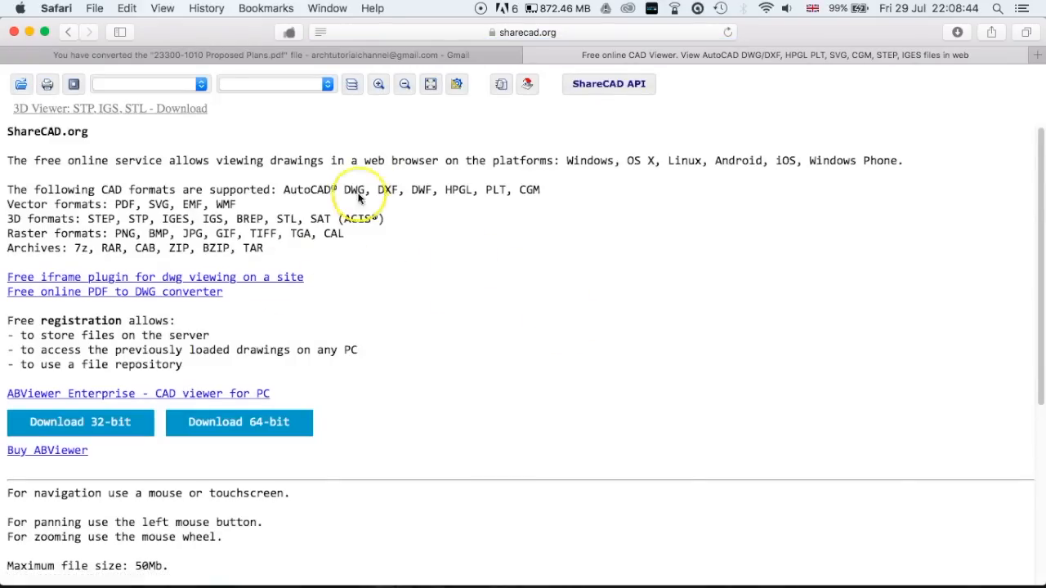
{"action": "mouse_move", "coordinate": [636, 218]}
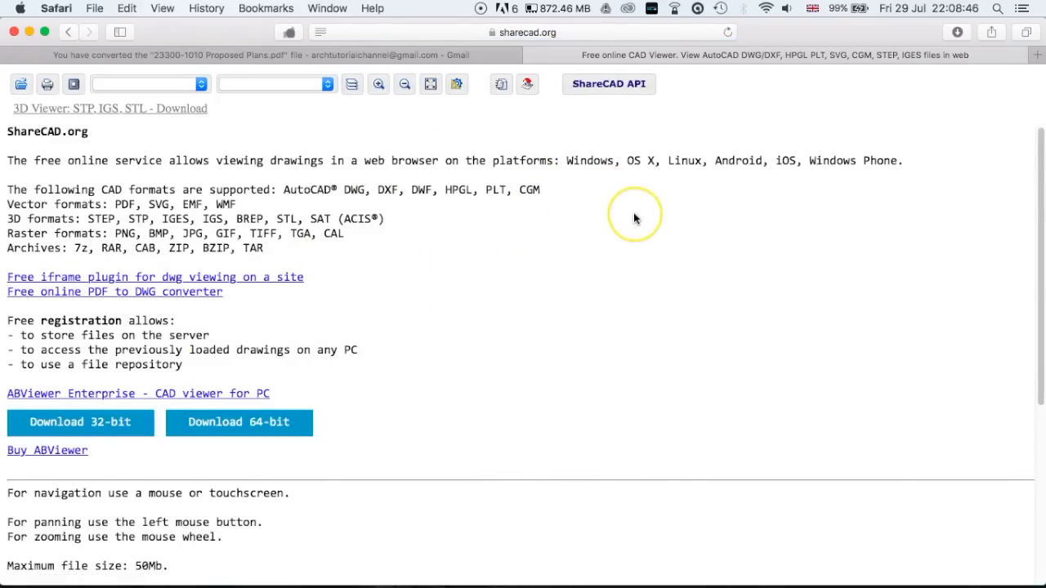
{"action": "mouse_move", "coordinate": [636, 218]}
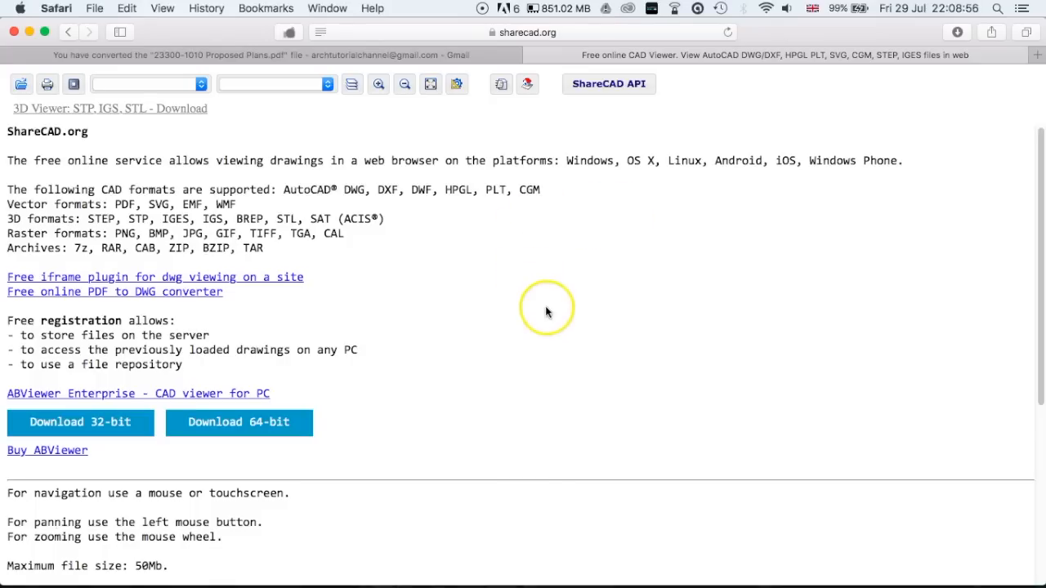
{"action": "mouse_move", "coordinate": [48, 115]}
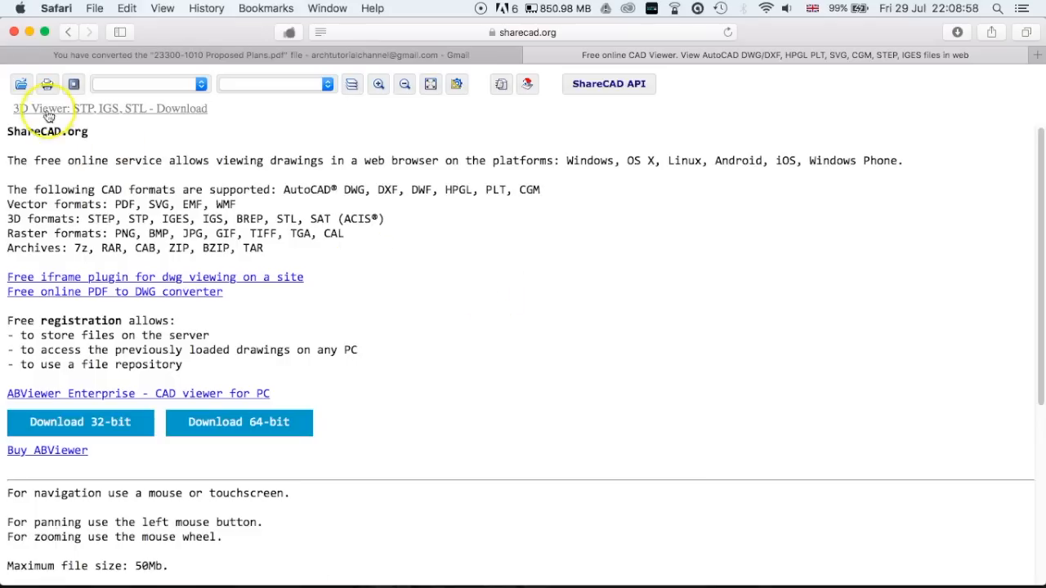
Bring up ShareCAD's file chooser with the toolbar's Open file icon
{"action": "left_click", "coordinate": [19, 84]}
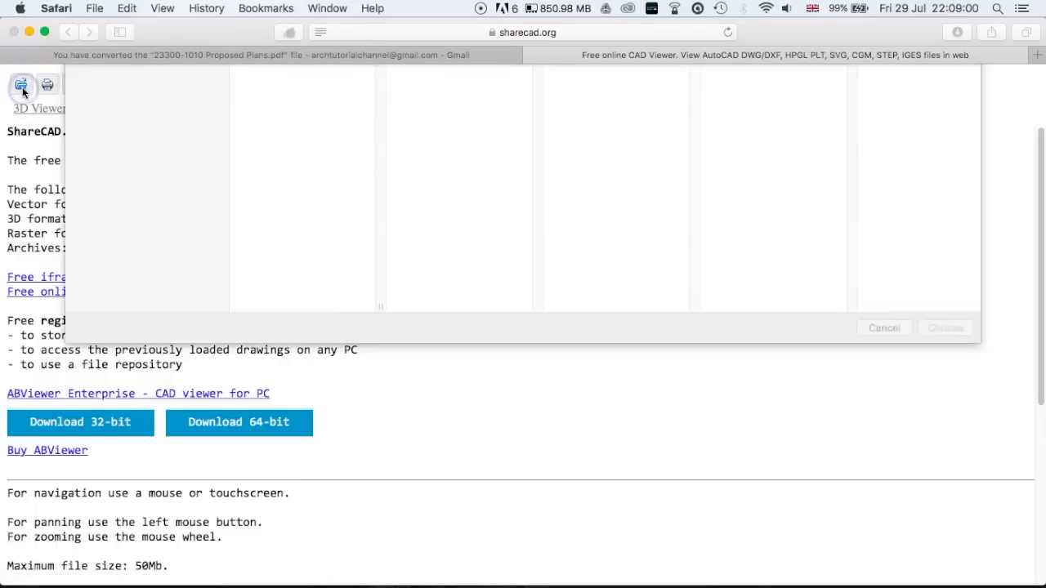
Choose '23300-1010 Proposed Plans-2.dwg' from Downloads to load in the viewer
{"action": "left_click", "coordinate": [124, 201]}
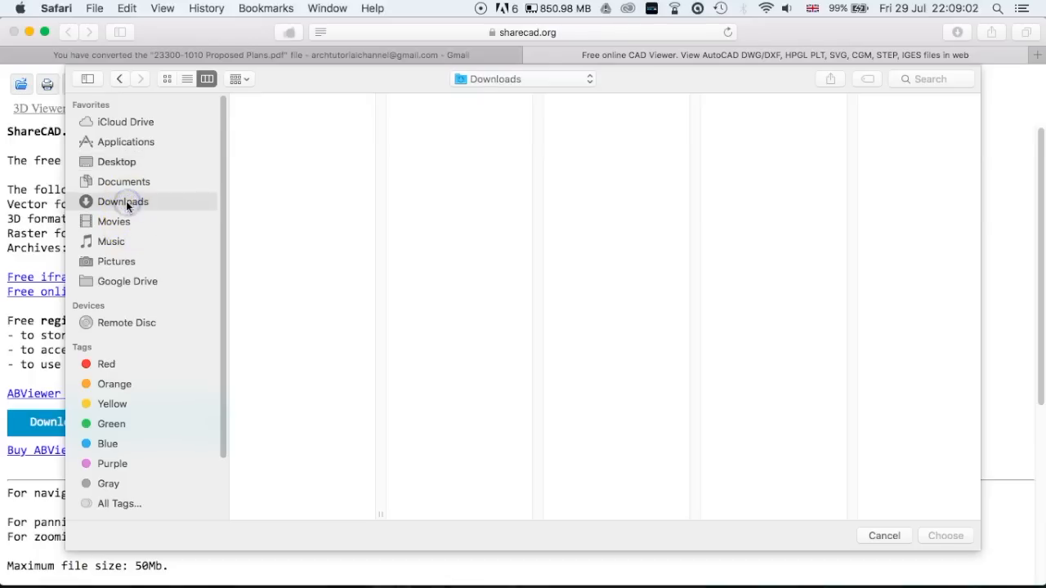
{"action": "left_click", "coordinate": [303, 141]}
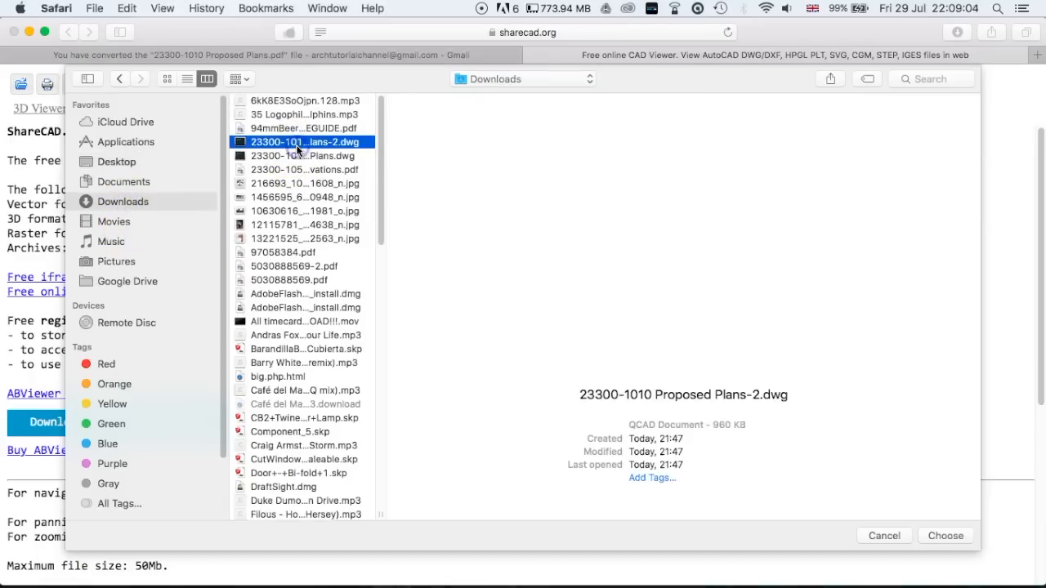
{"action": "left_click", "coordinate": [948, 536]}
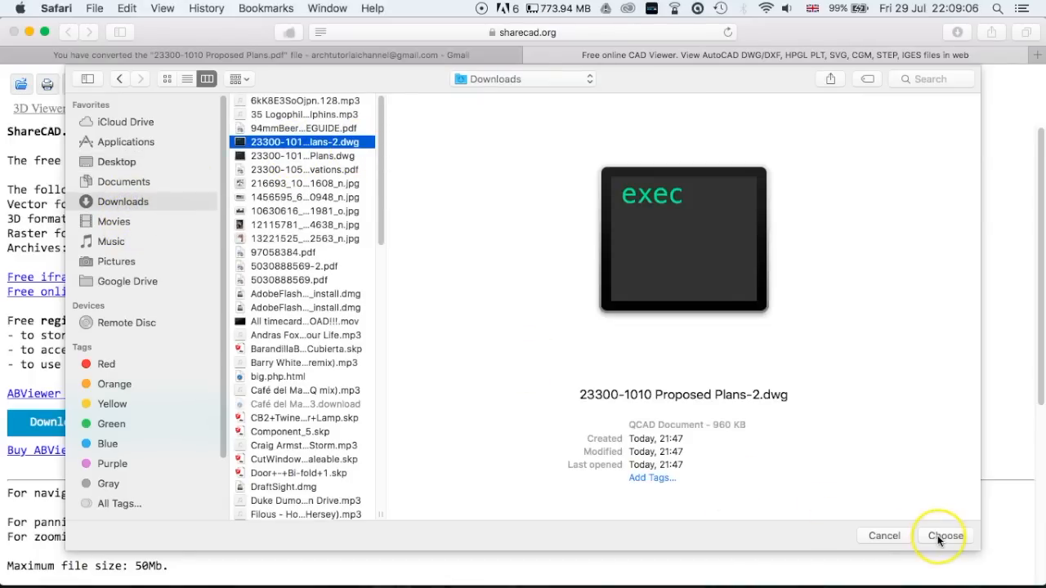
{"action": "left_click", "coordinate": [946, 535]}
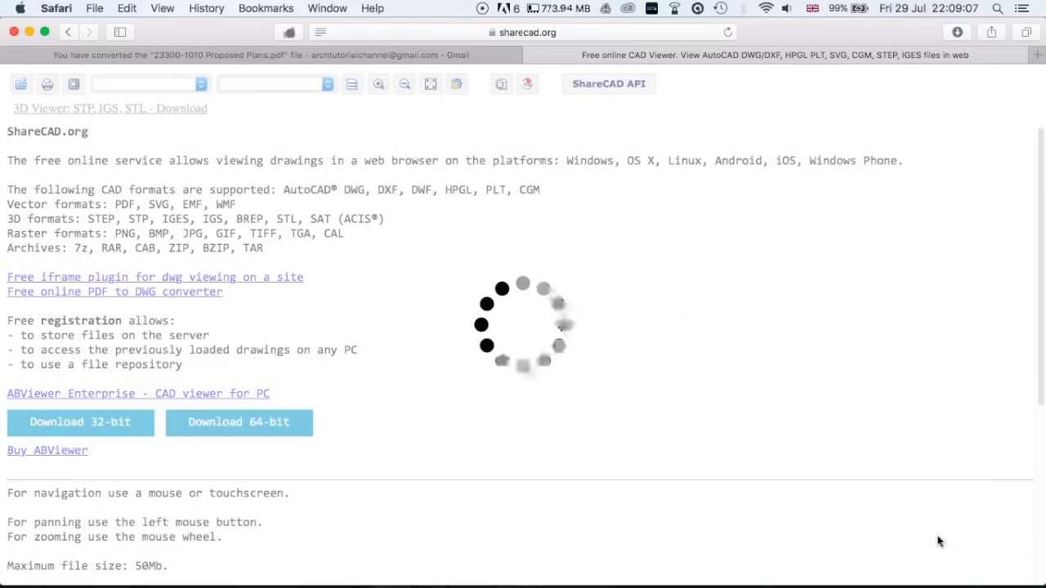